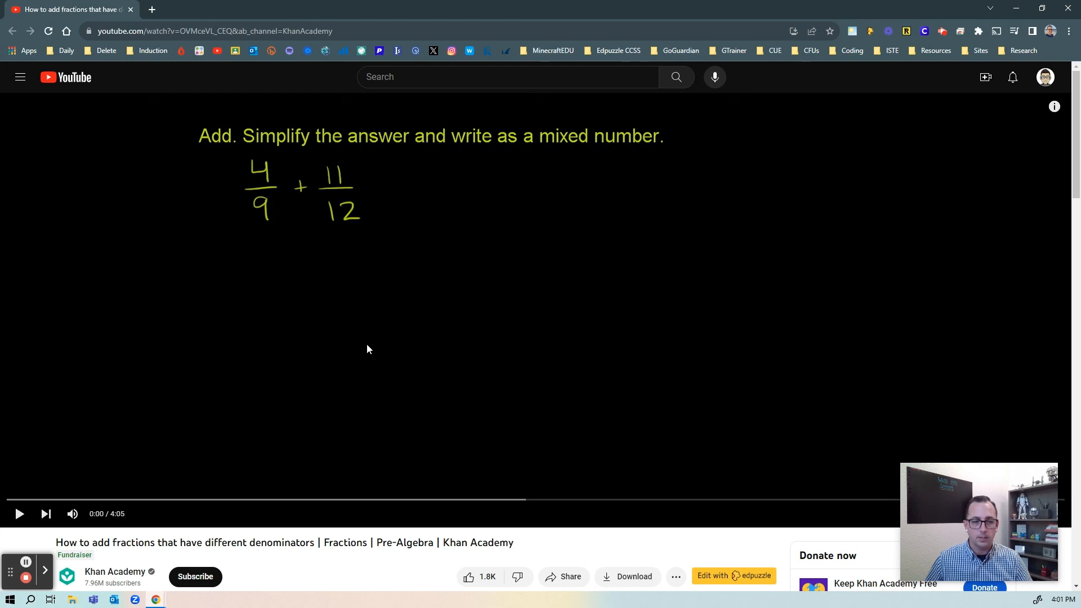
pyautogui.moveTo(417, 333)
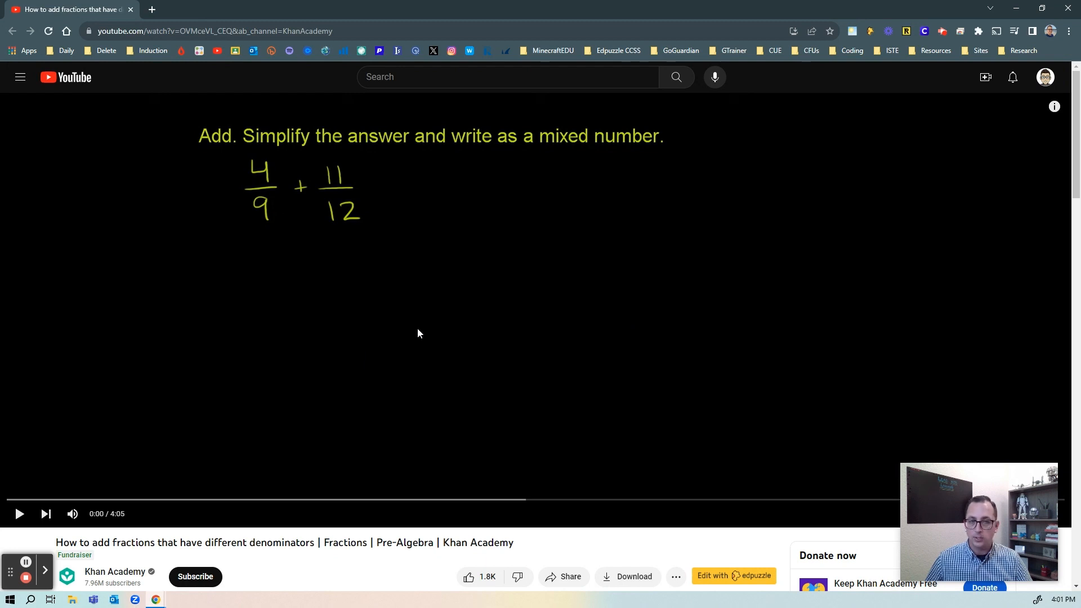
pyautogui.moveTo(411, 304)
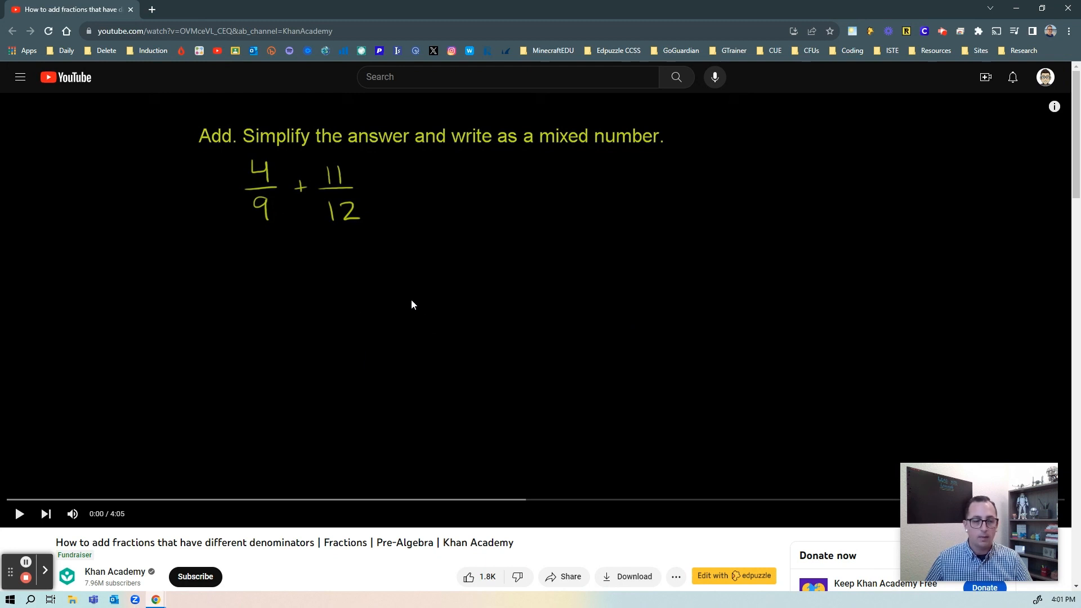
pyautogui.moveTo(434, 303)
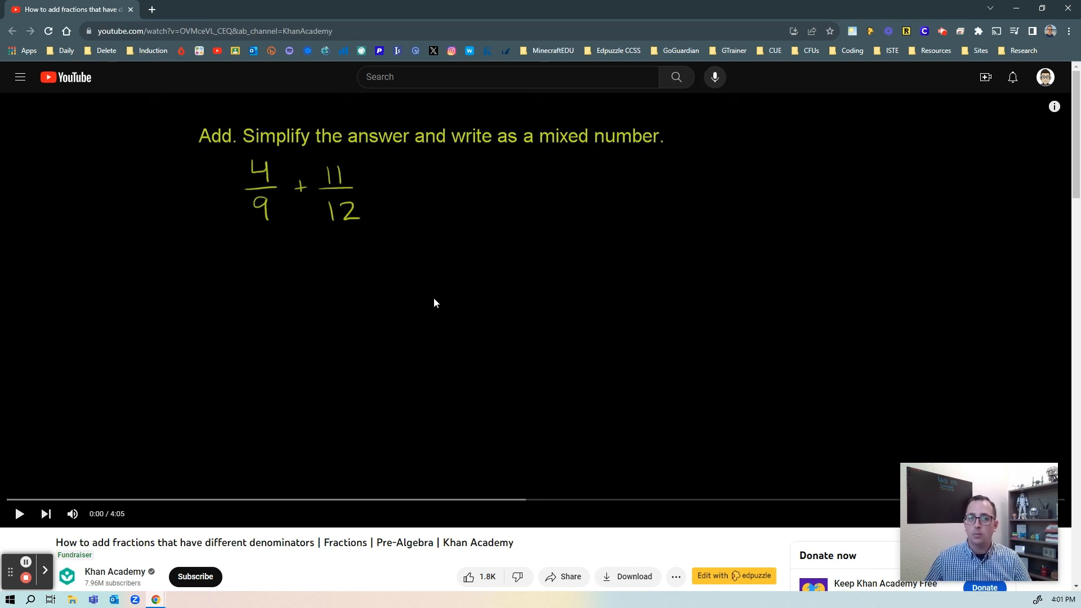
pyautogui.moveTo(388, 276)
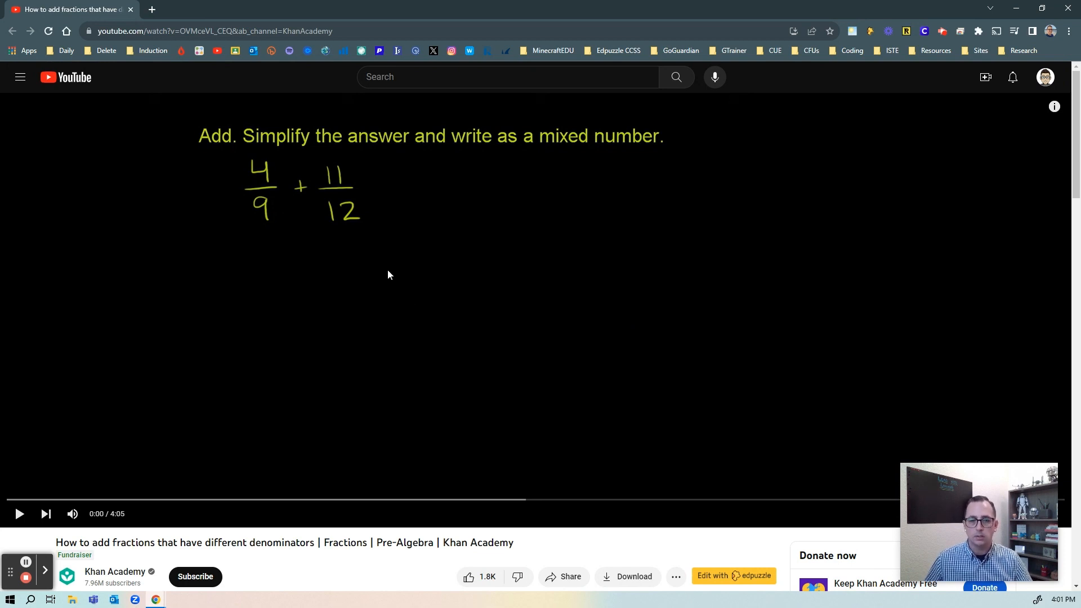
pyautogui.moveTo(950, 175)
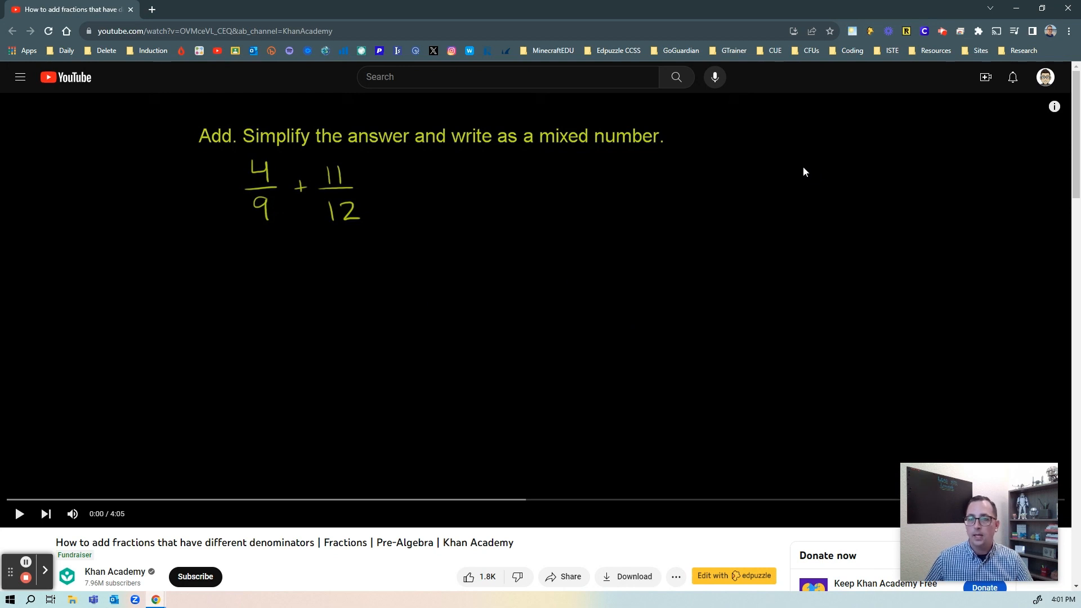
pyautogui.moveTo(700, 354)
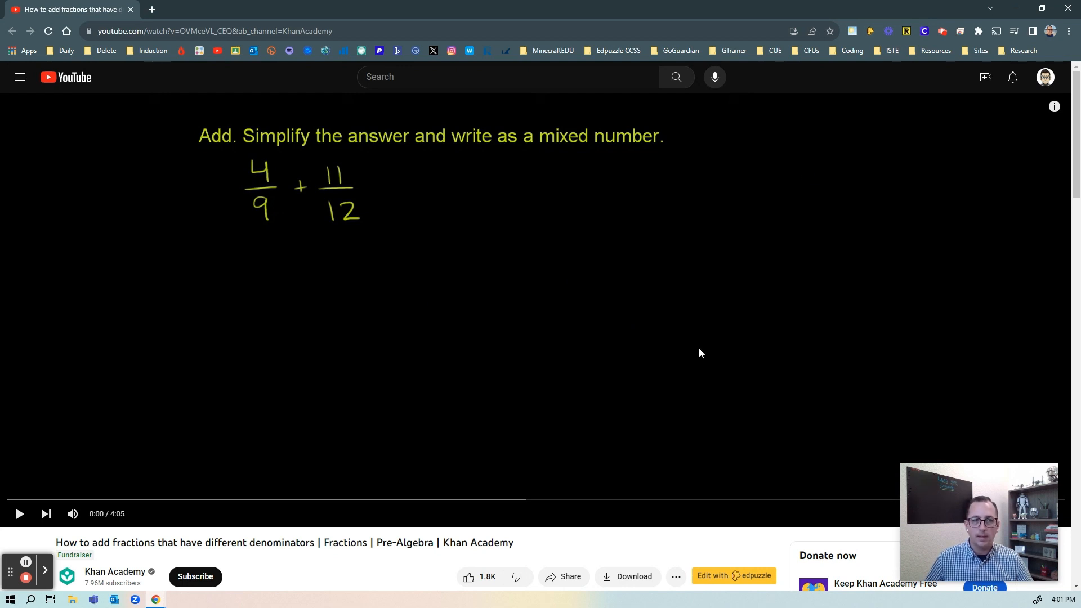
pyautogui.moveTo(740, 558)
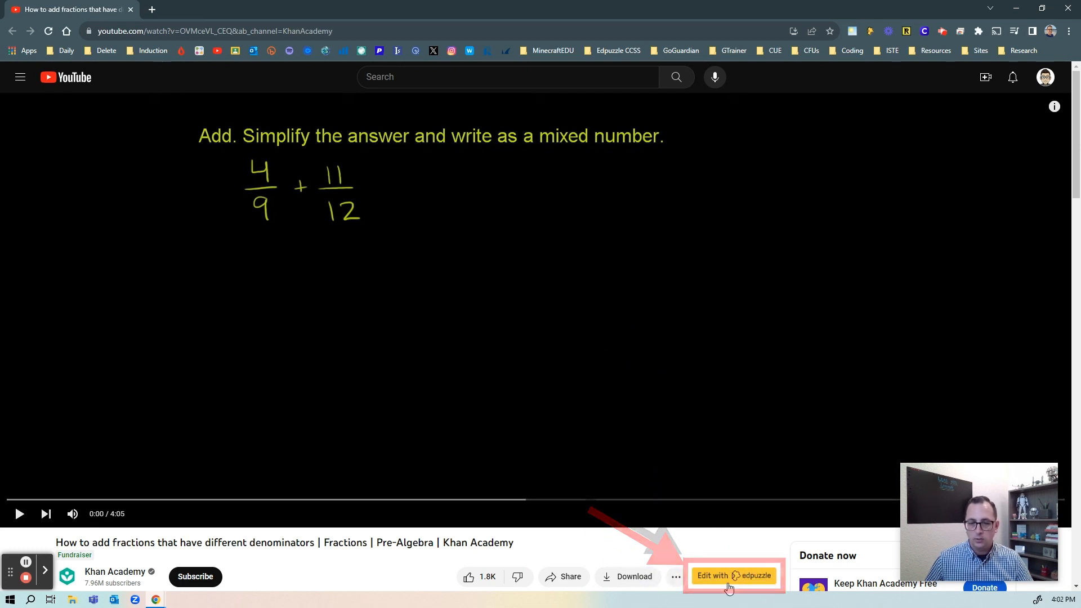
# Open the Khan Academy fractions video in Edpuzzle's editor via 'Edit with edpuzzle'.
pyautogui.click(733, 576)
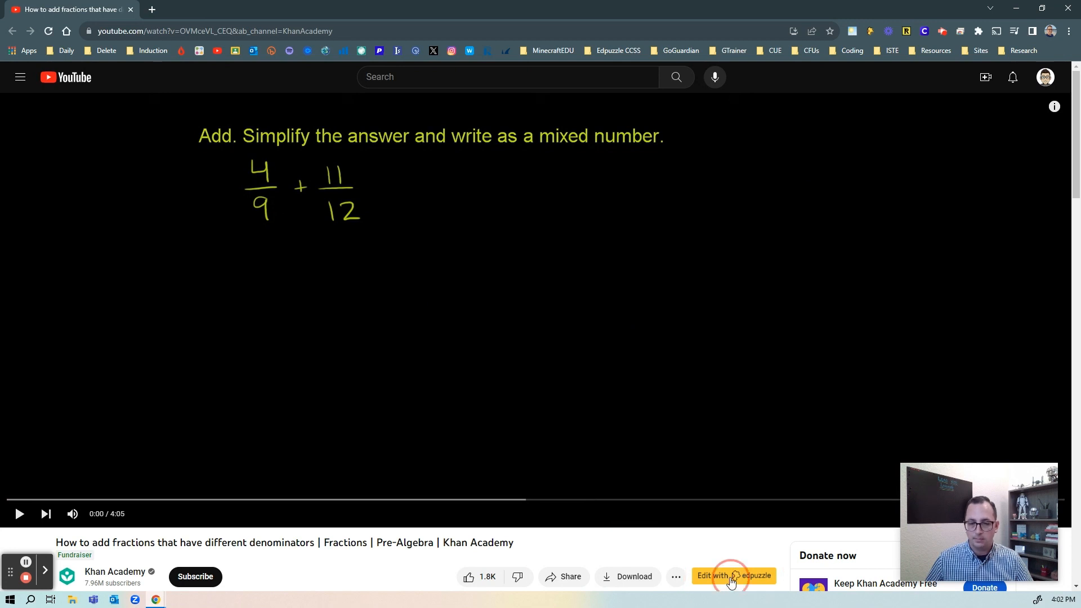
pyautogui.click(734, 576)
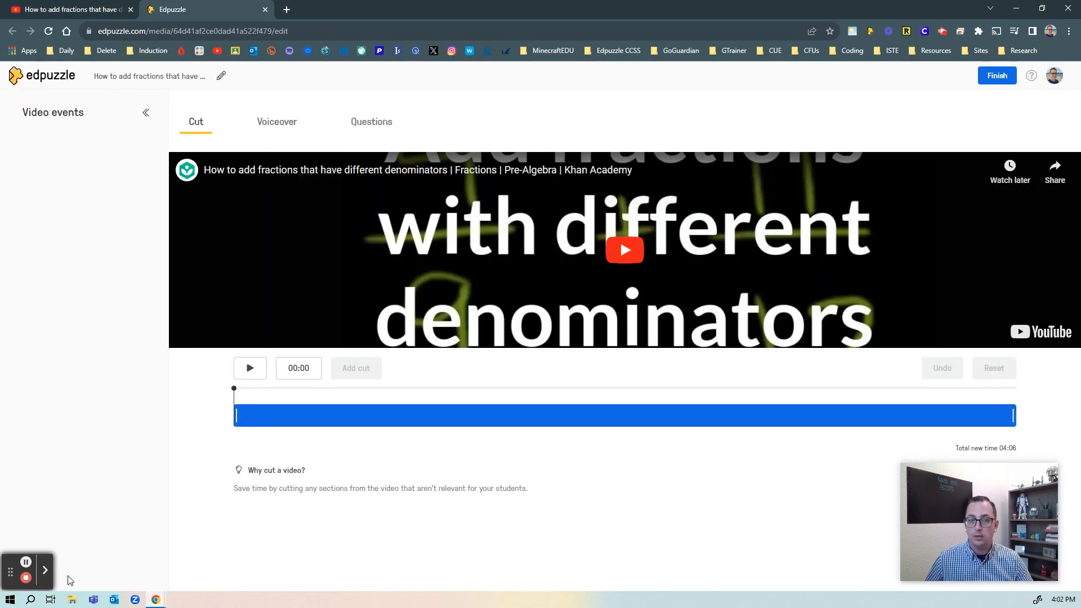
pyautogui.moveTo(155, 501)
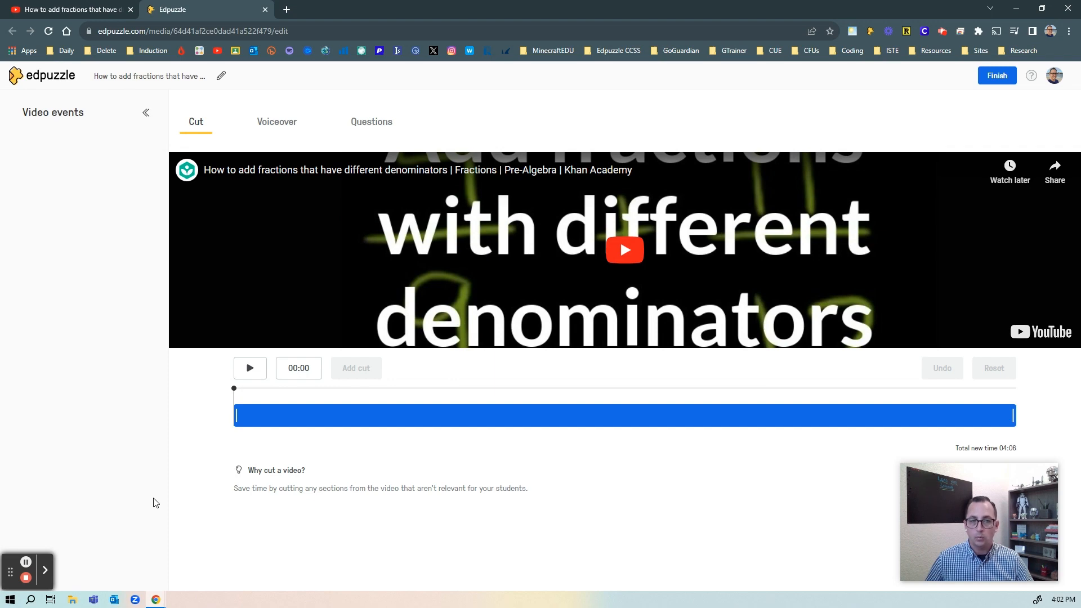
pyautogui.moveTo(280, 132)
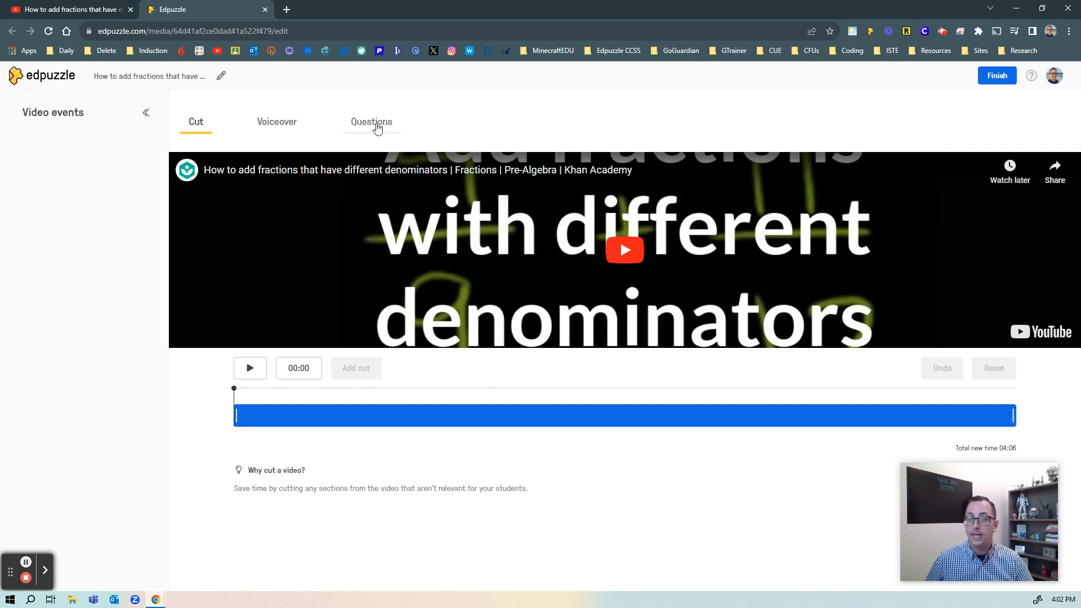
# Show Teacher Assist's question-type choices in the Questions tab: open-ended, multiple choice, or both.
pyautogui.click(371, 123)
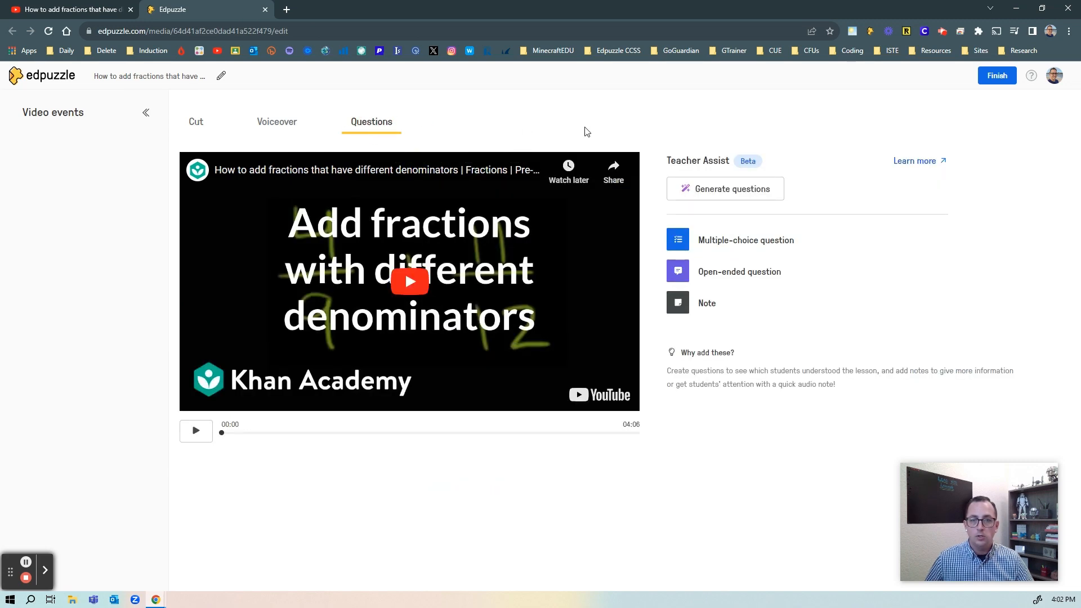
pyautogui.moveTo(725, 225)
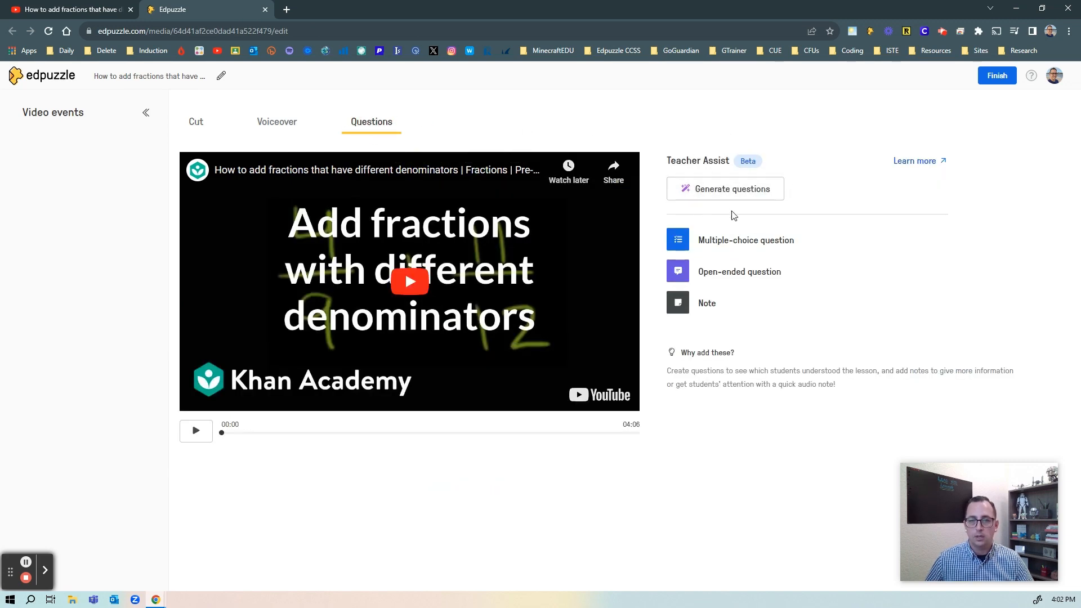
pyautogui.moveTo(778, 208)
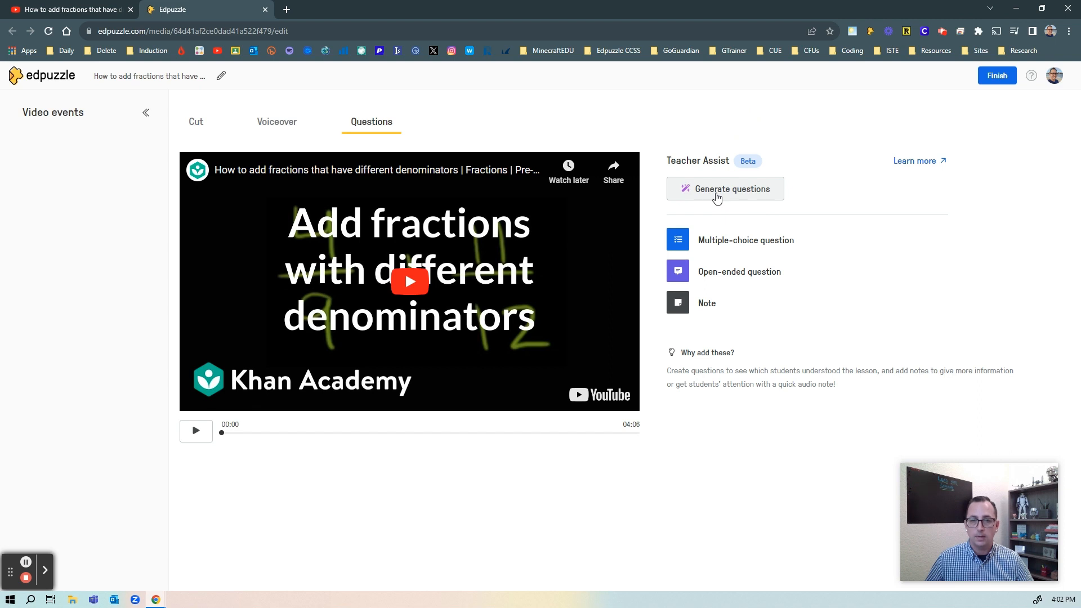
pyautogui.click(725, 188)
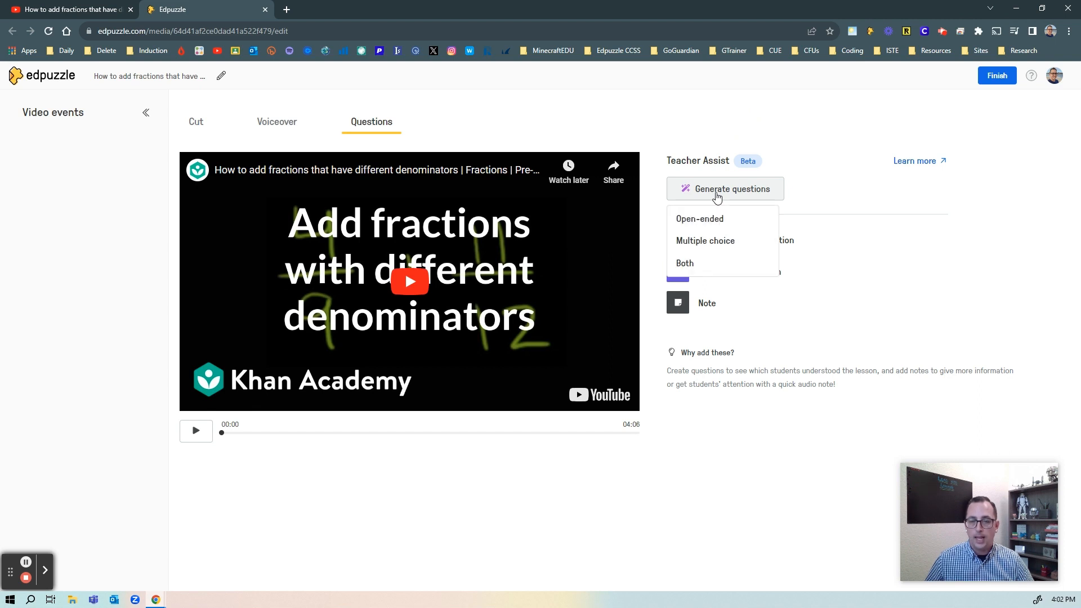
pyautogui.moveTo(699, 218)
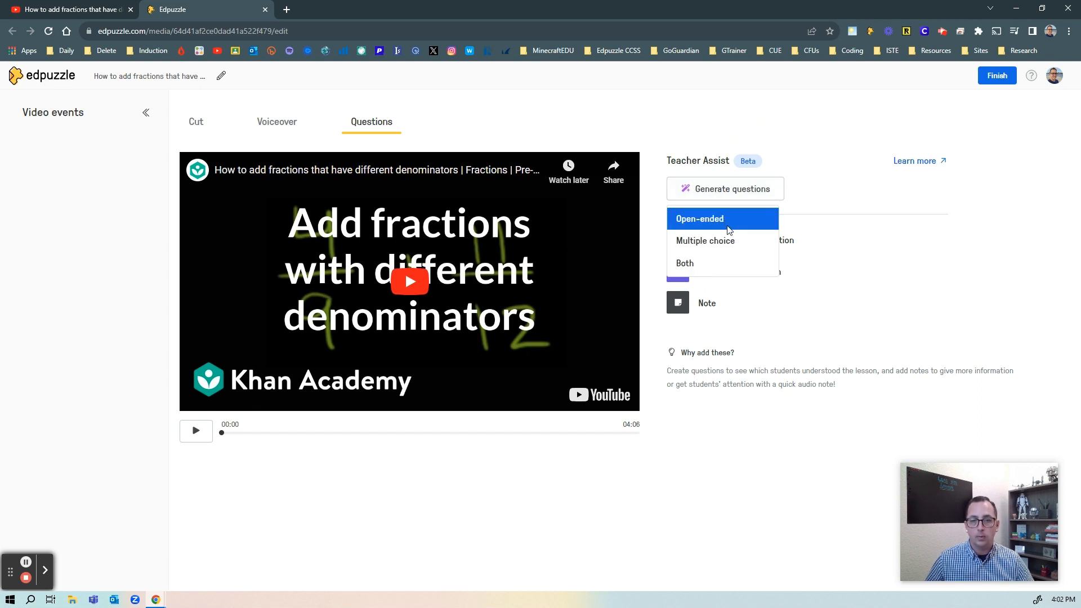
pyautogui.moveTo(719, 268)
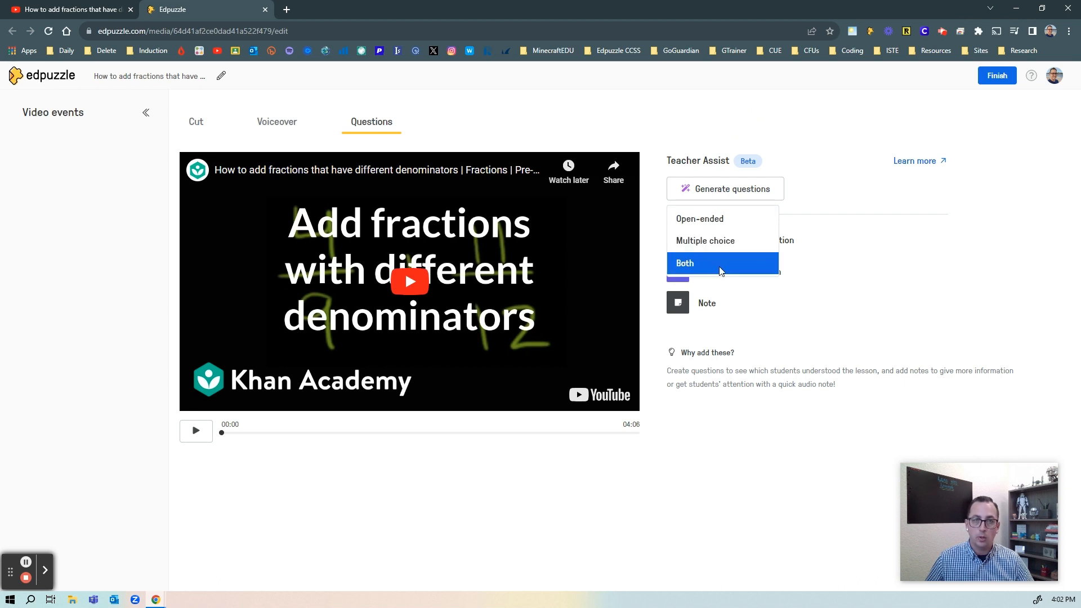
pyautogui.moveTo(693, 267)
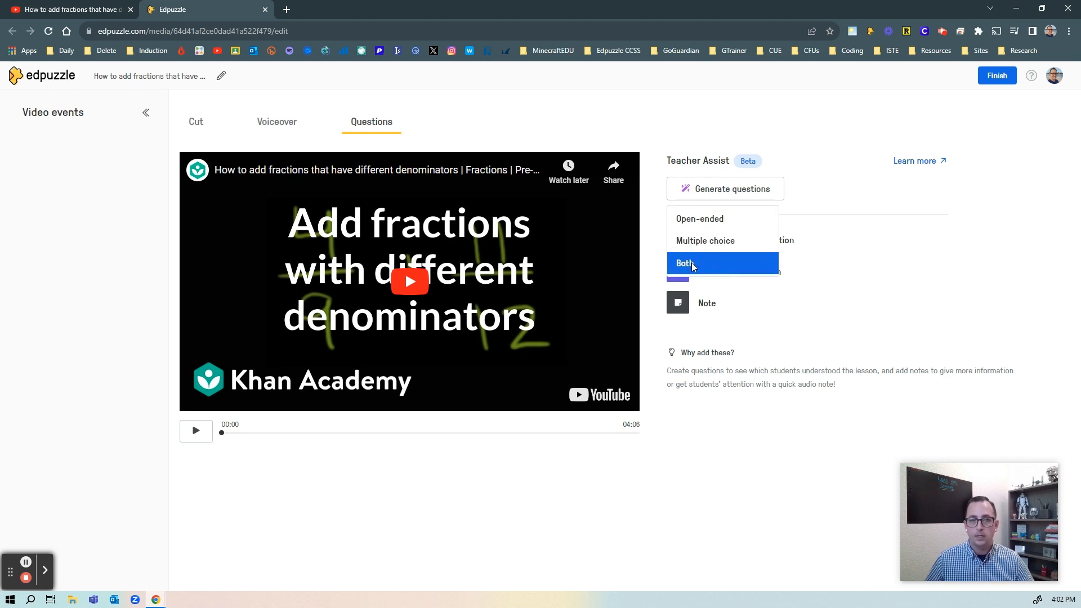
# Generate an open-ended question and open the new 01:40 question's text.
pyautogui.click(684, 264)
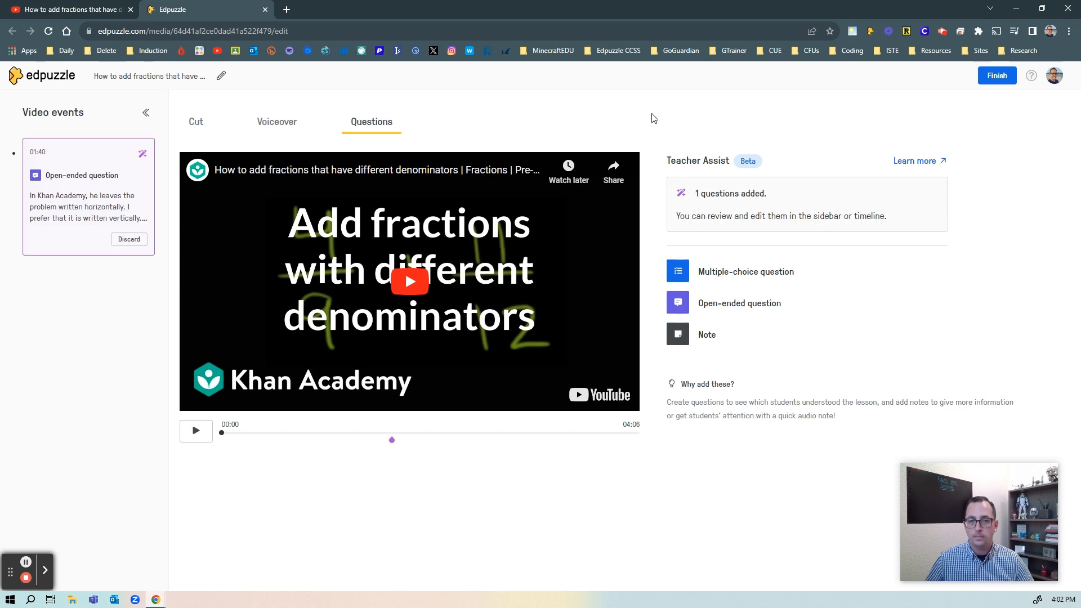
pyautogui.moveTo(650, 102)
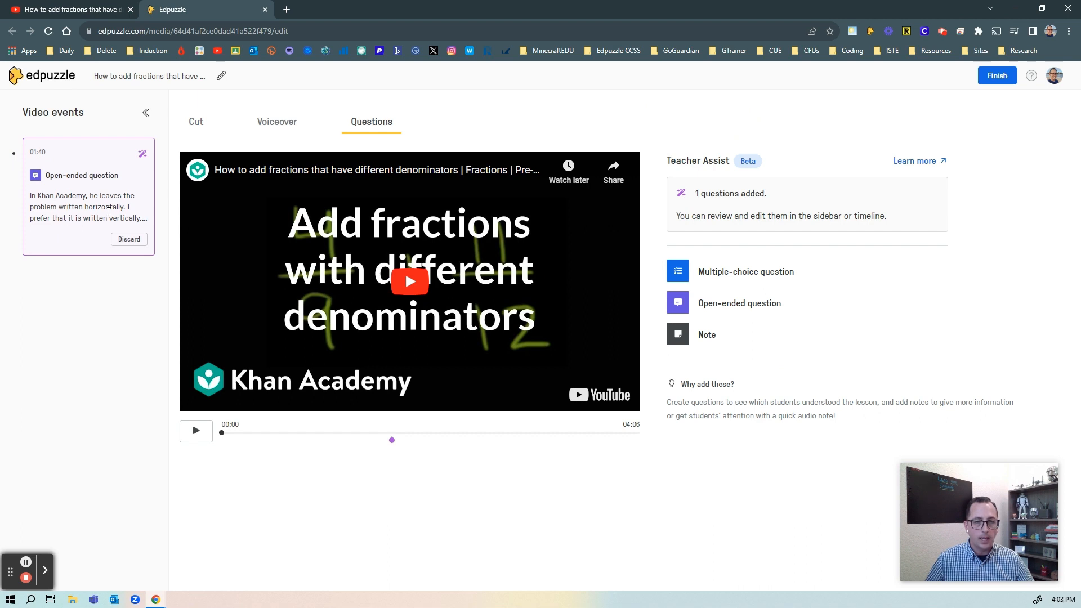
pyautogui.moveTo(392, 440)
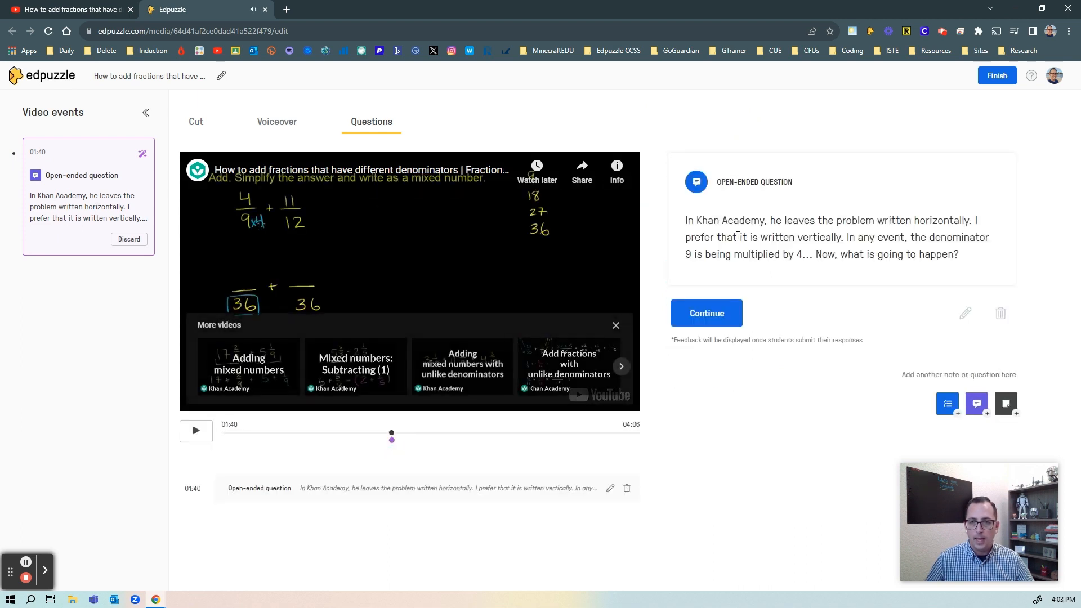
pyautogui.click(196, 430)
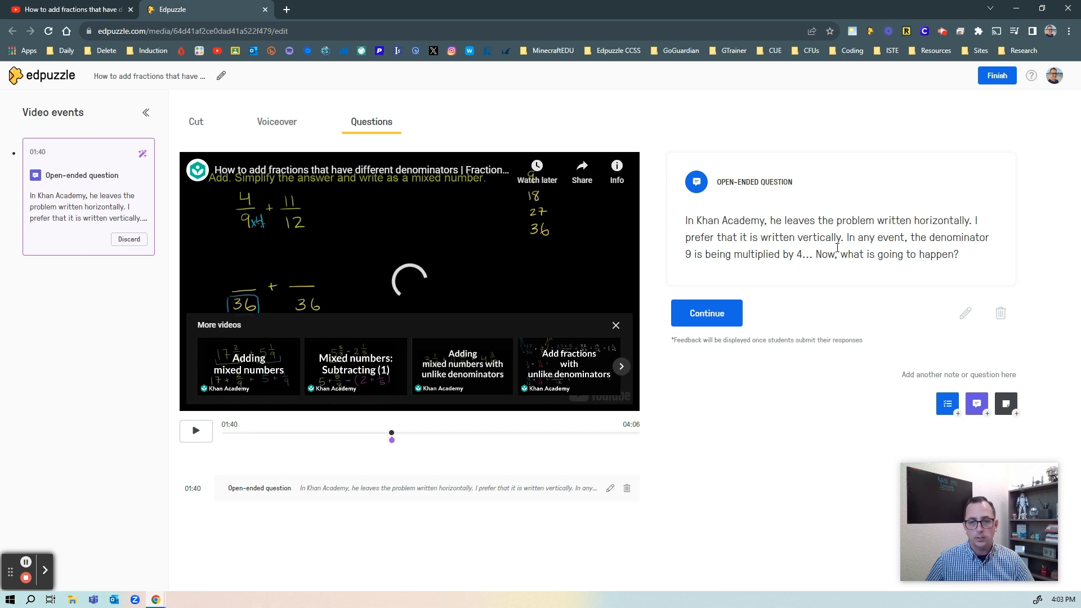
pyautogui.moveTo(805, 282)
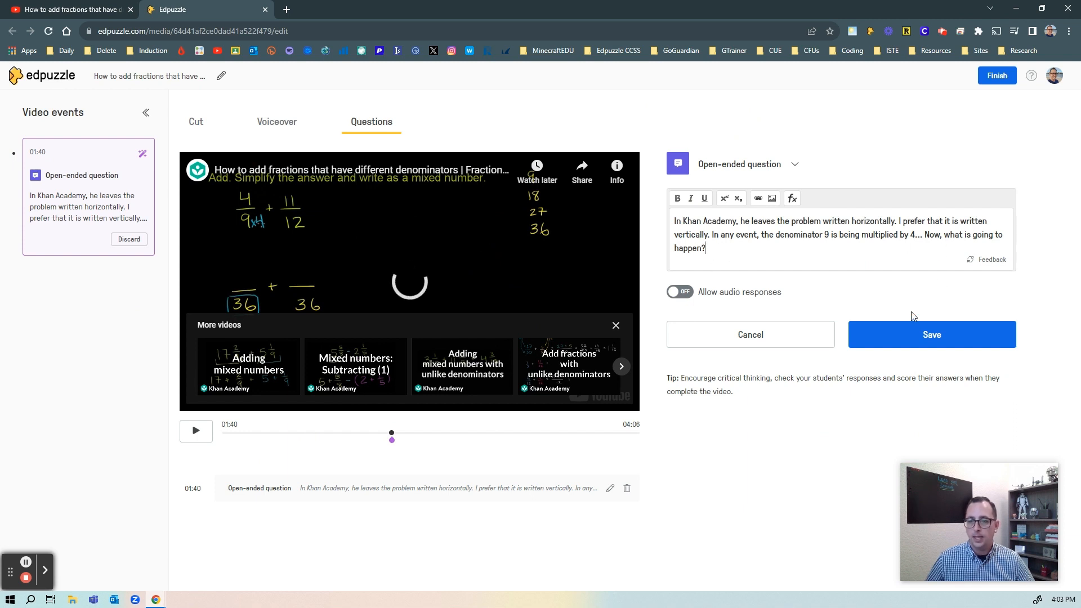
# Save the 01:40 open-ended question unchanged and continue playback to 01:45.
pyautogui.click(931, 334)
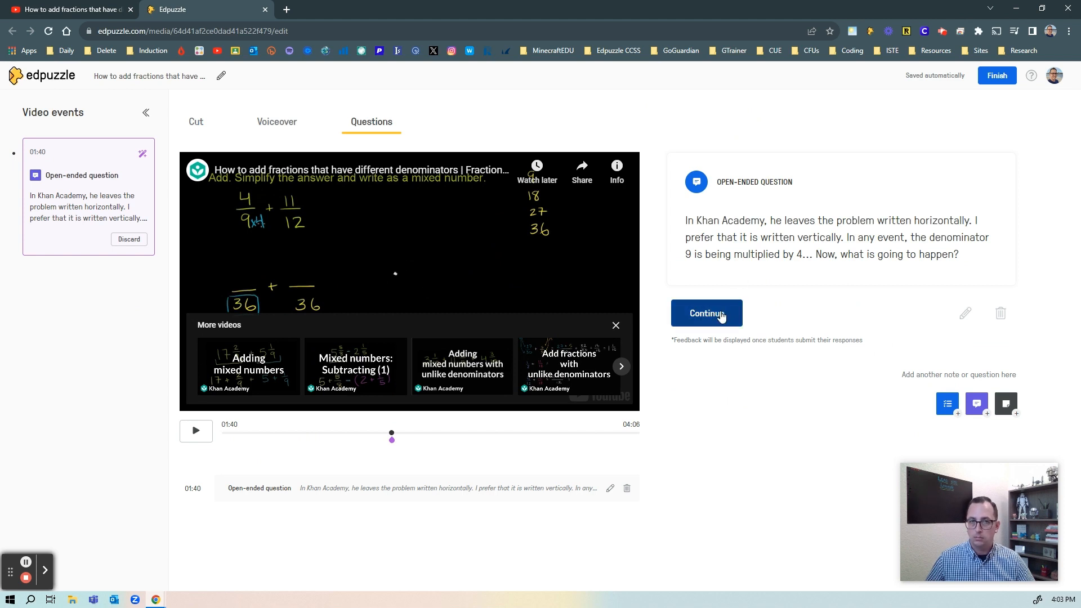
pyautogui.click(706, 313)
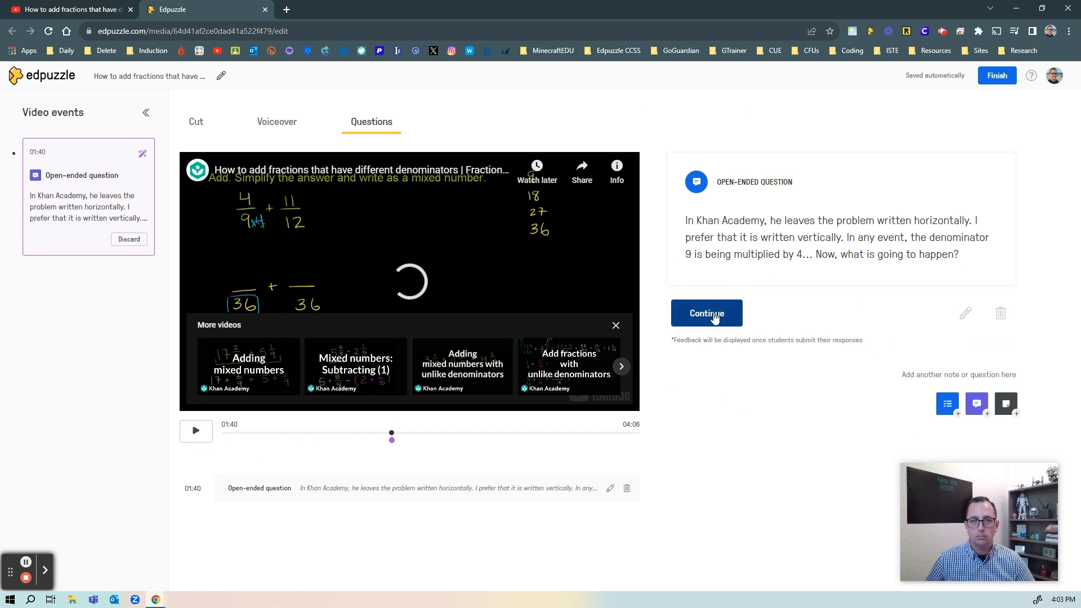
pyautogui.click(706, 312)
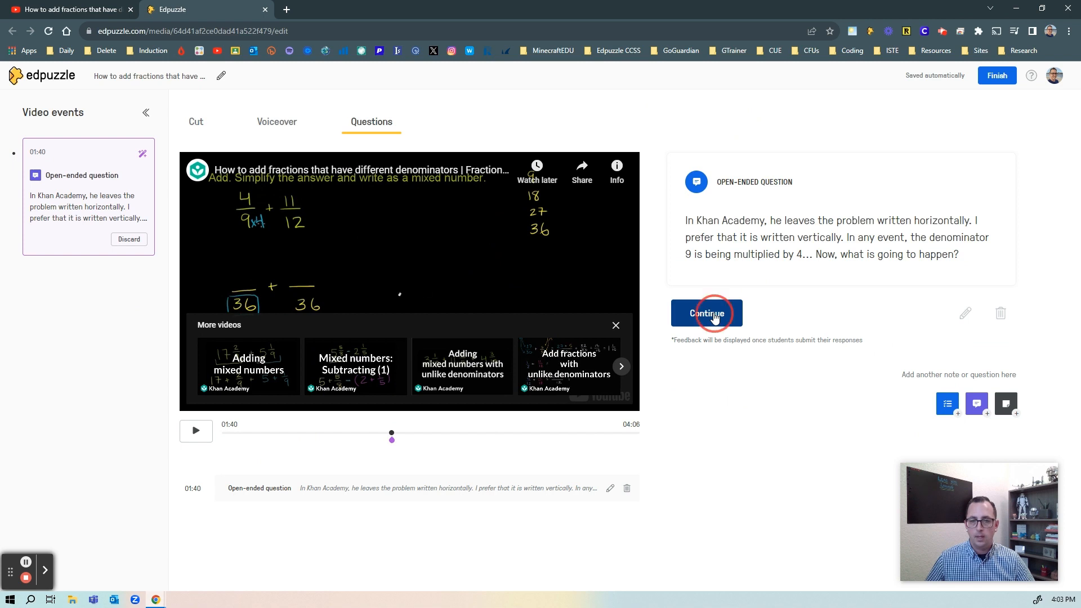
pyautogui.click(706, 313)
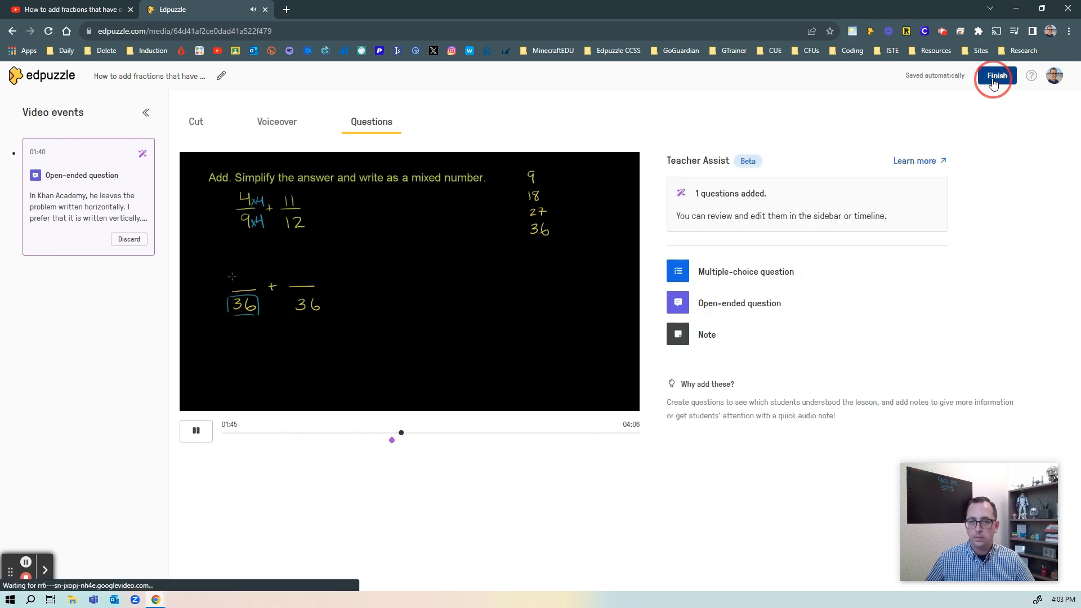
# Finish editing to show the Video Preview listing one open-ended question at 01:40.
pyautogui.click(996, 76)
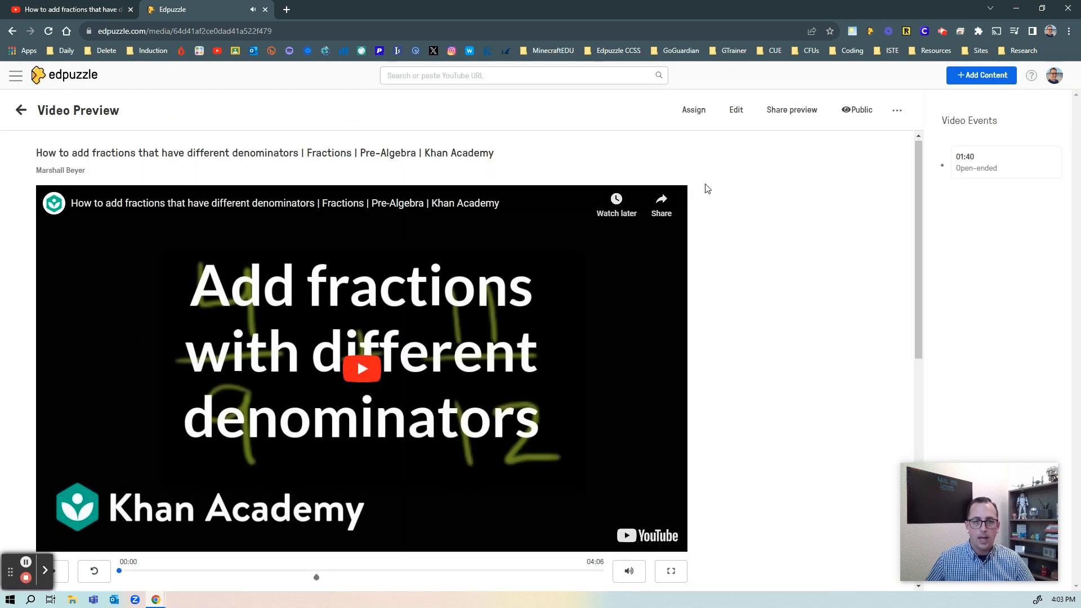
pyautogui.moveTo(768, 226)
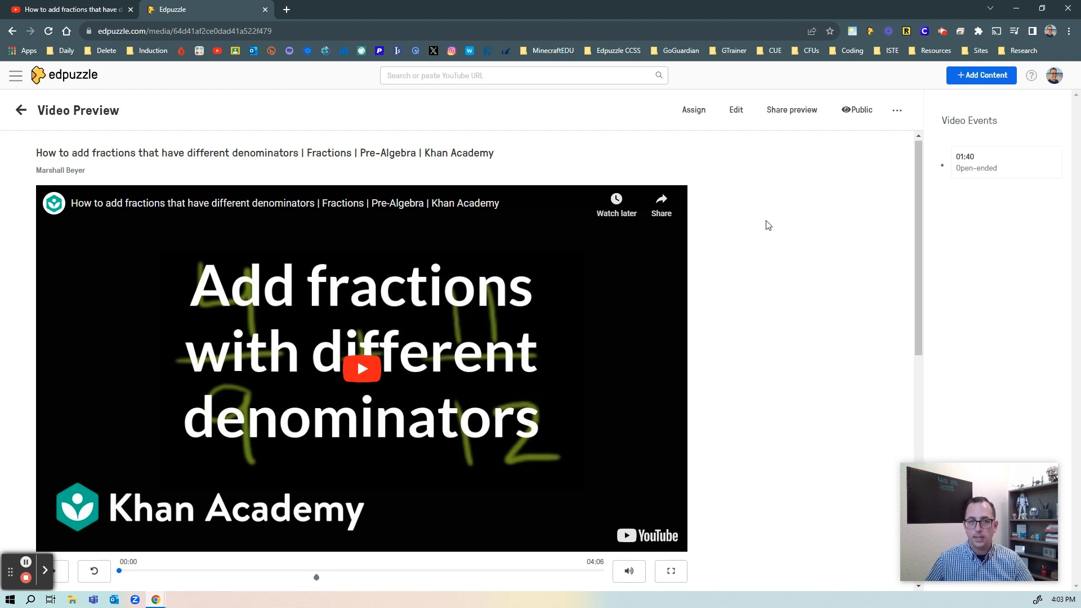
pyautogui.moveTo(754, 240)
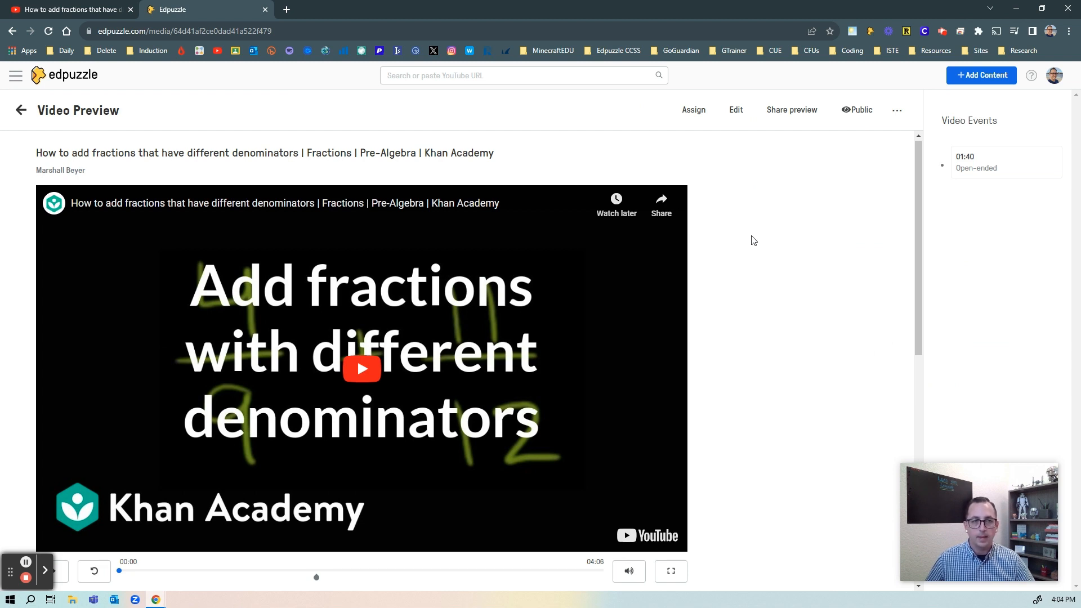
pyautogui.moveTo(783, 411)
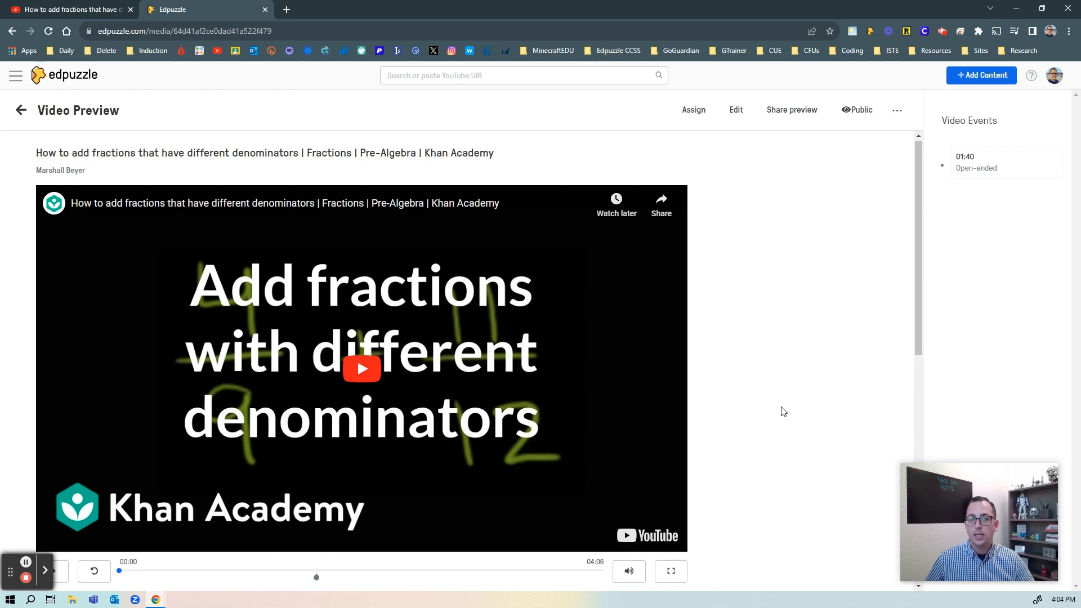